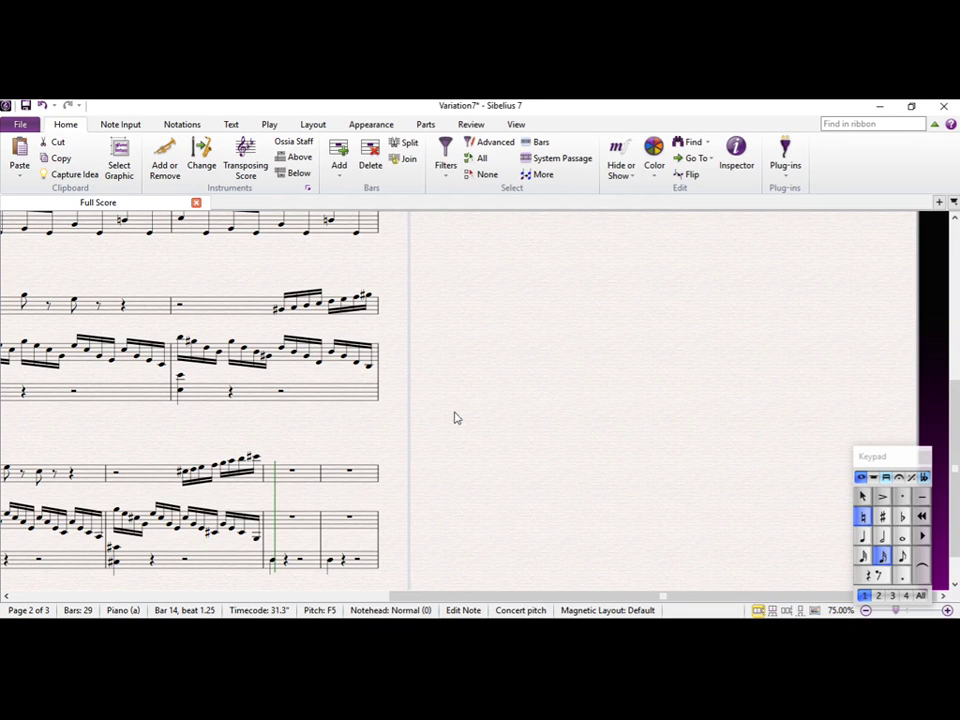
mouse_move(251, 430)
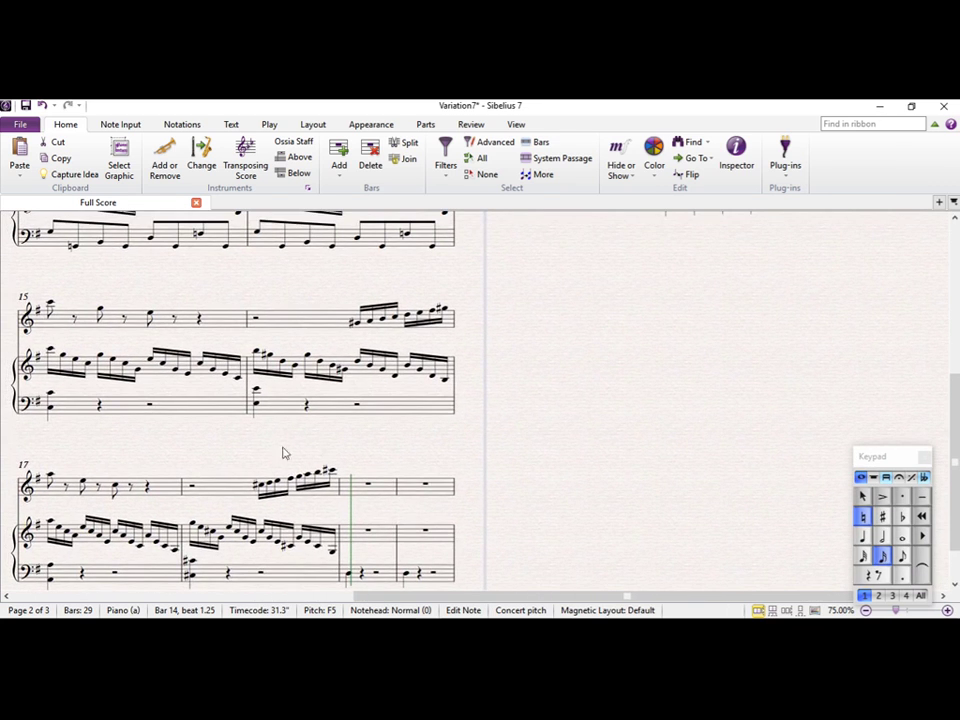
Step: Scroll down to the violin staff and select the empty bar 19 for note entry
scroll(down, 3)
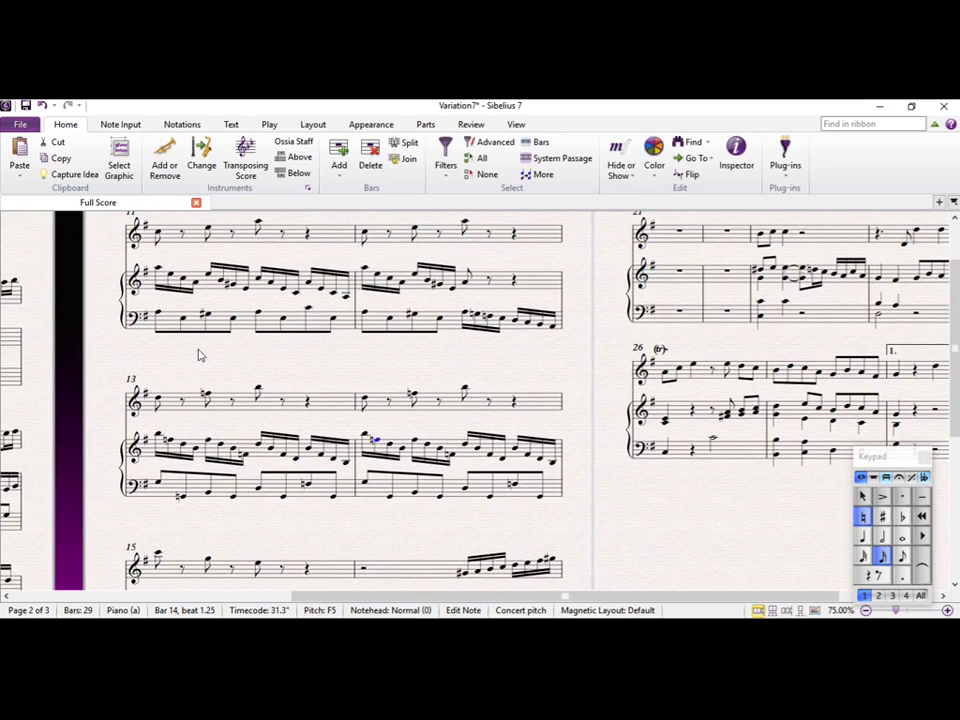
scroll(down, 3)
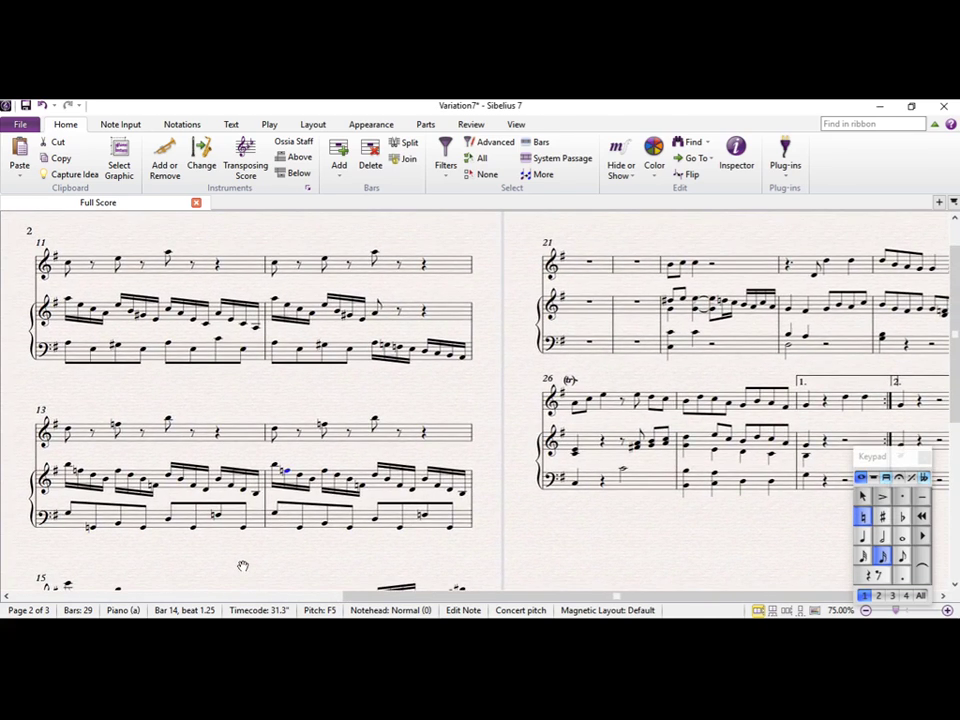
mouse_move(276, 530)
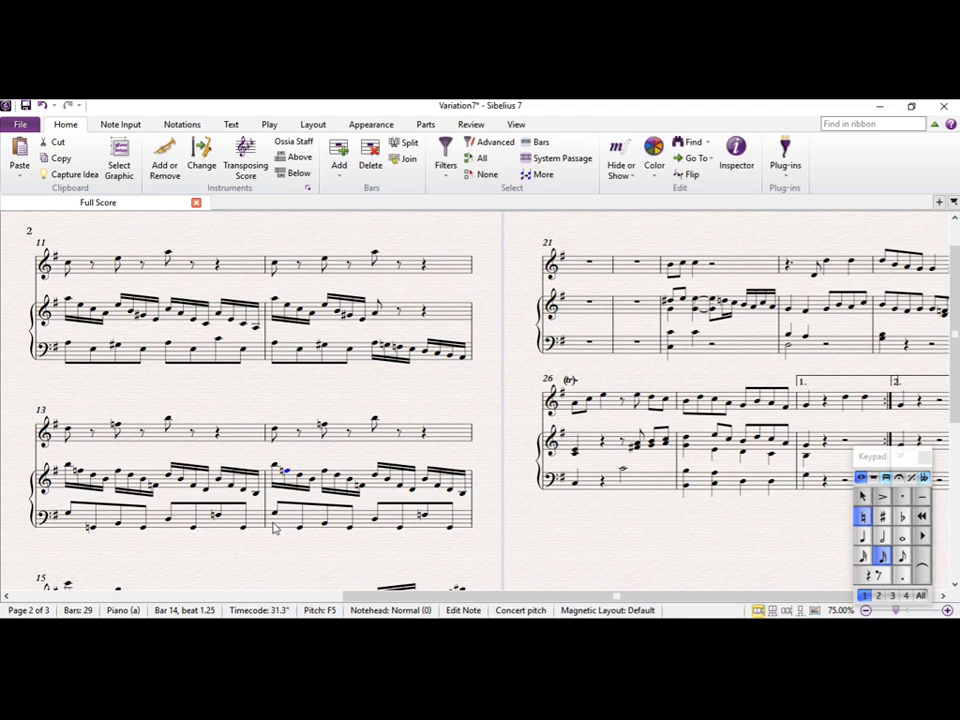
scroll(down, 3)
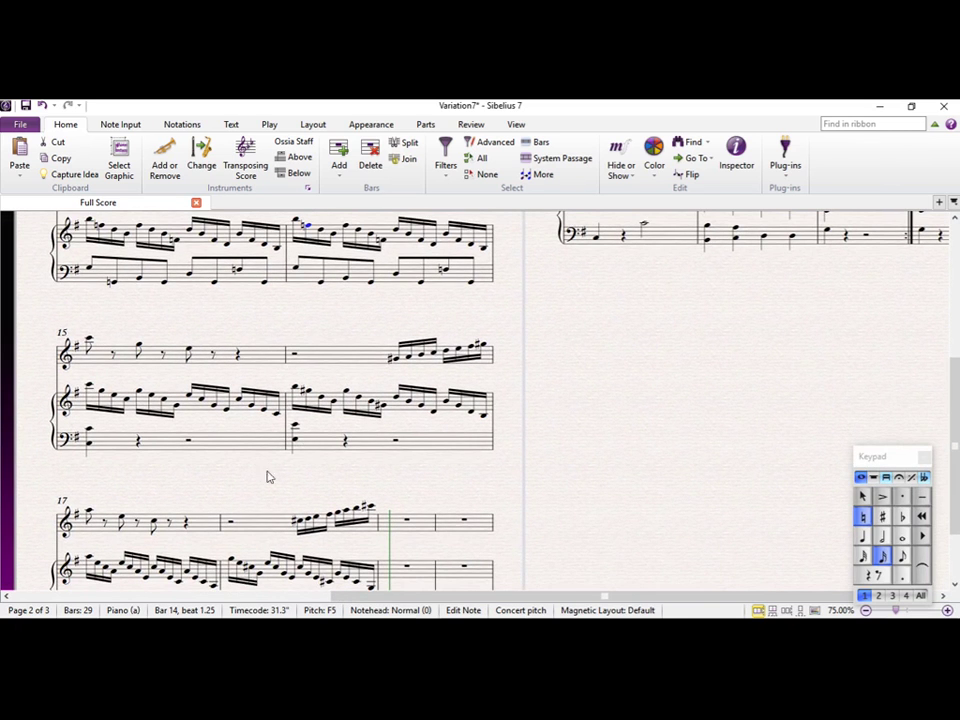
scroll(down, 3)
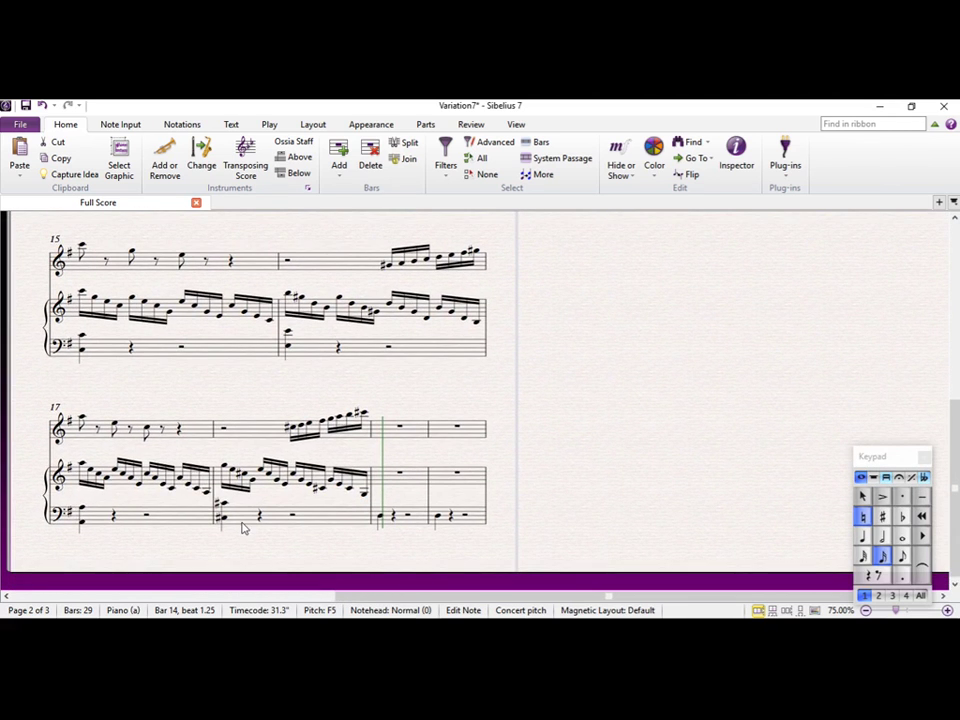
mouse_move(344, 544)
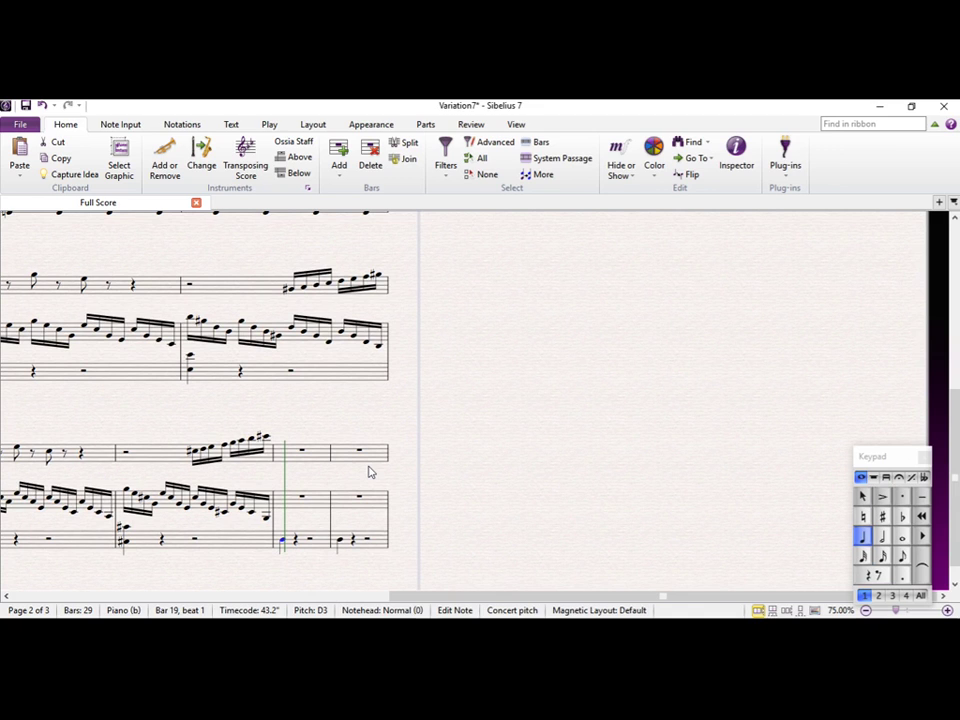
mouse_move(308, 453)
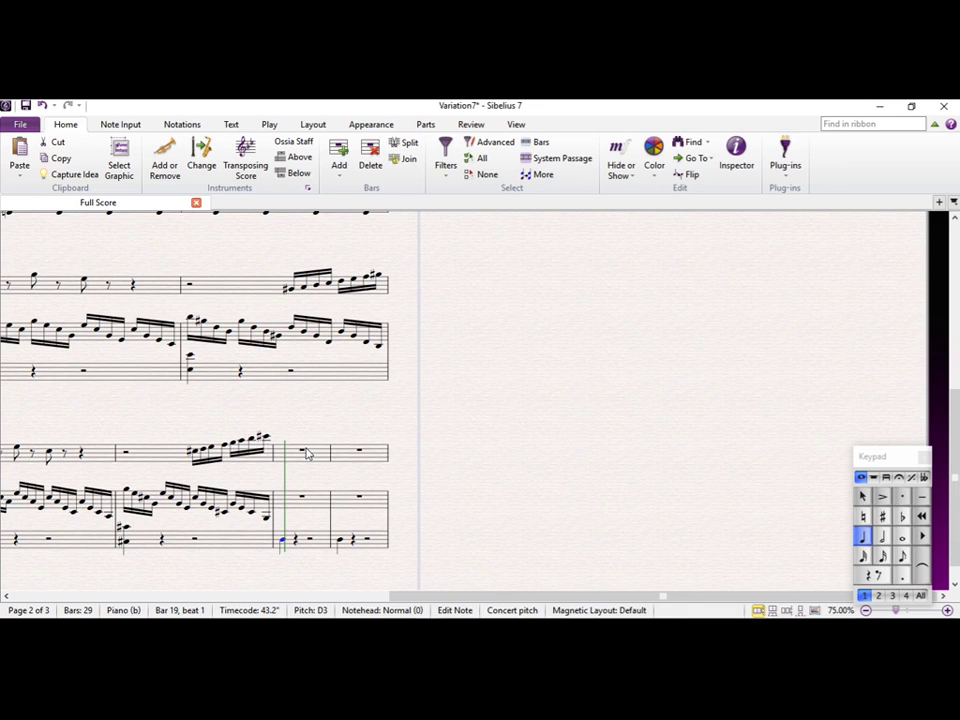
click(294, 440)
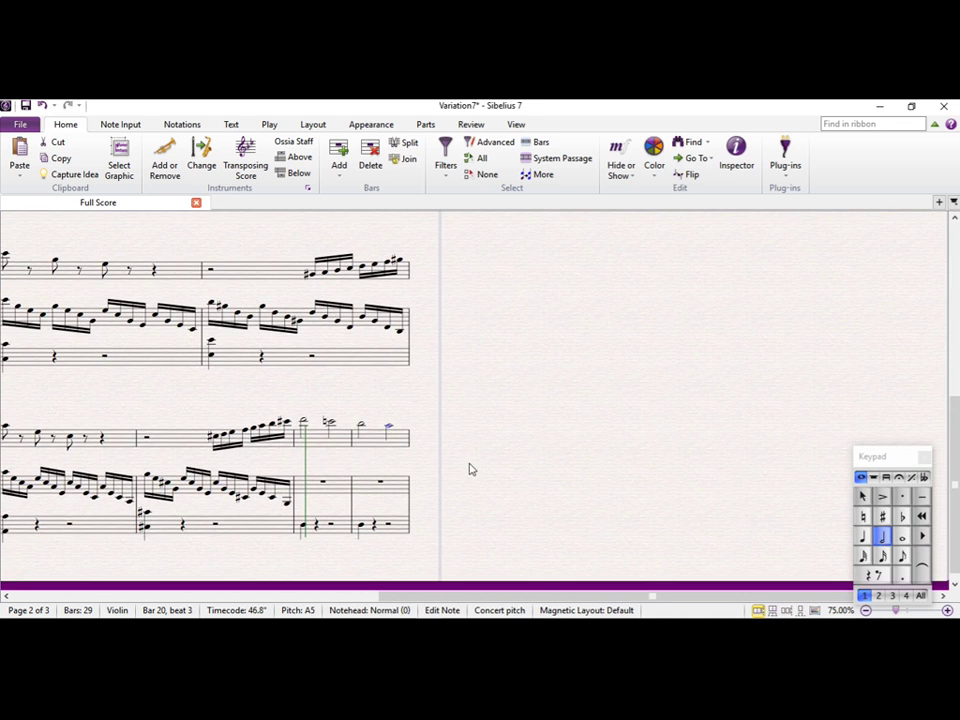
mouse_move(163, 388)
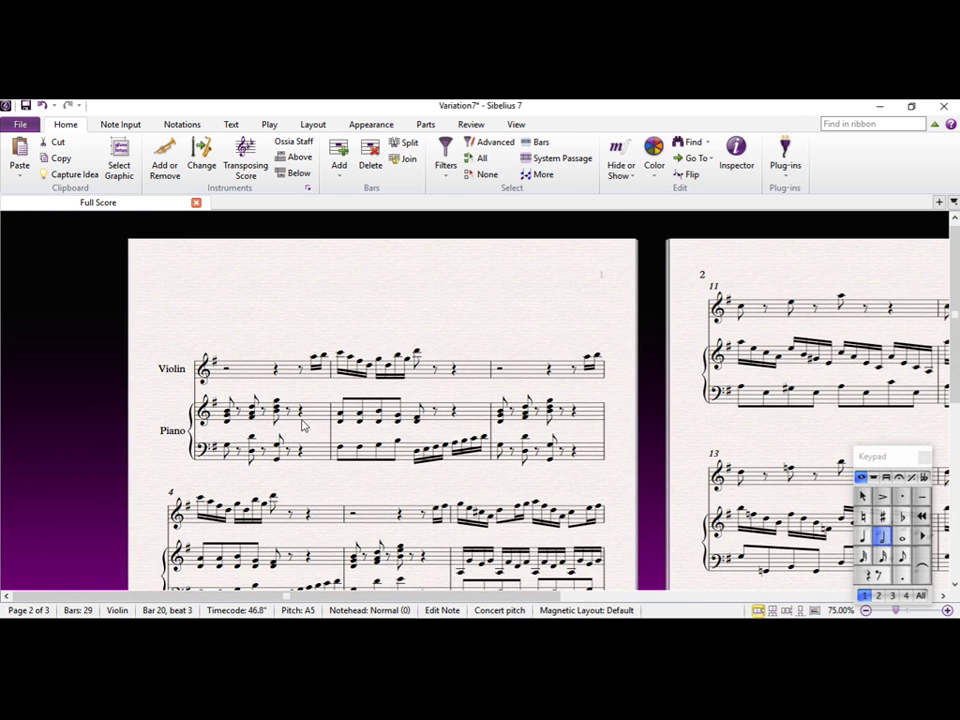
click(270, 410)
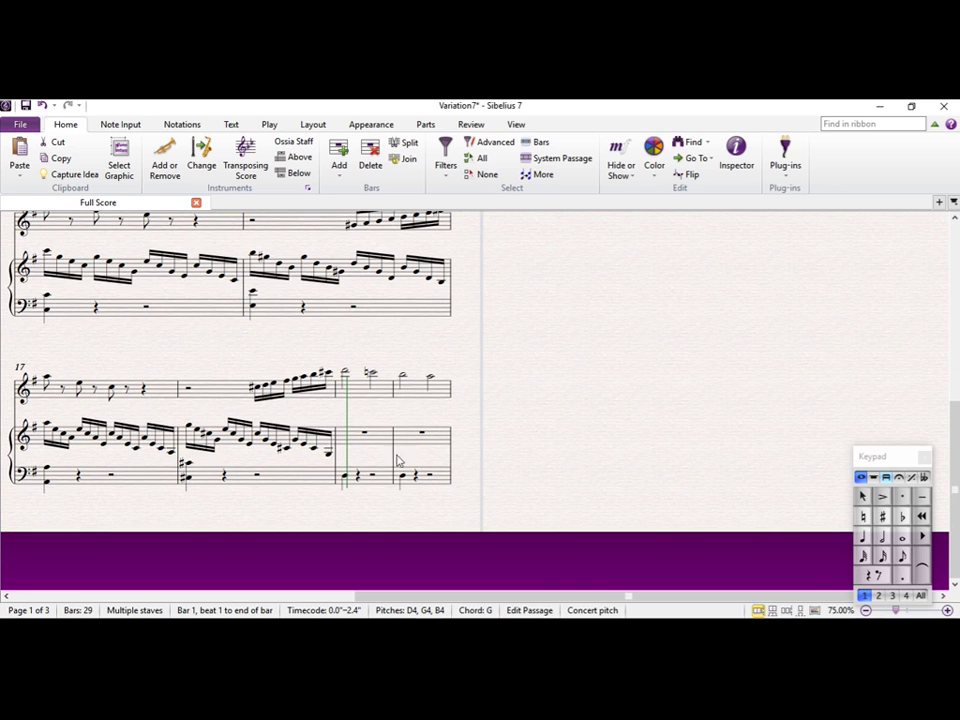
click(400, 455)
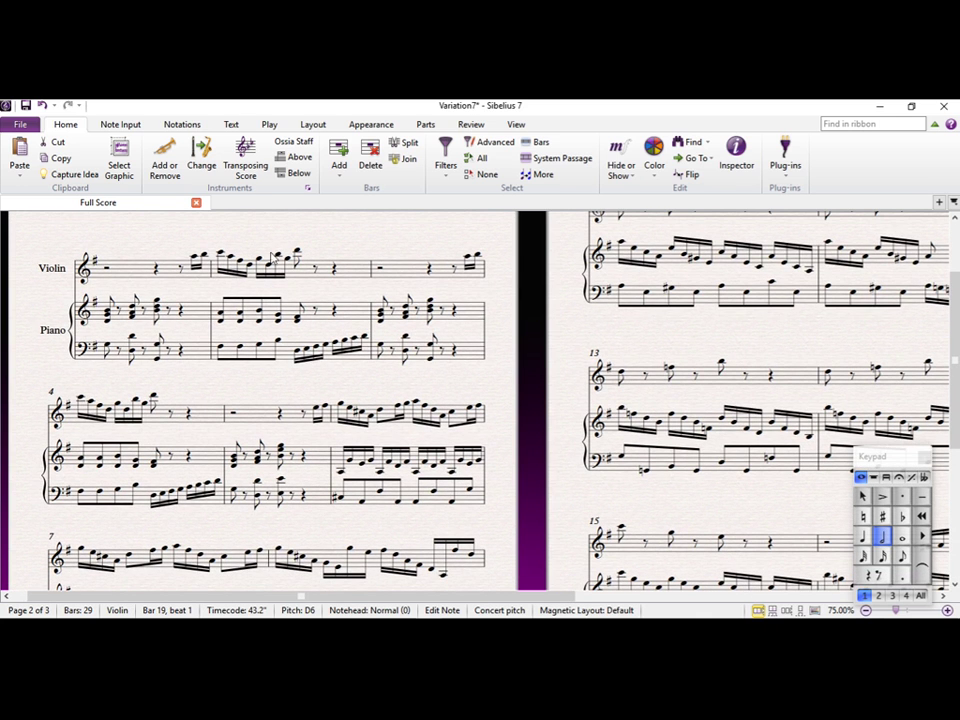
mouse_move(168, 282)
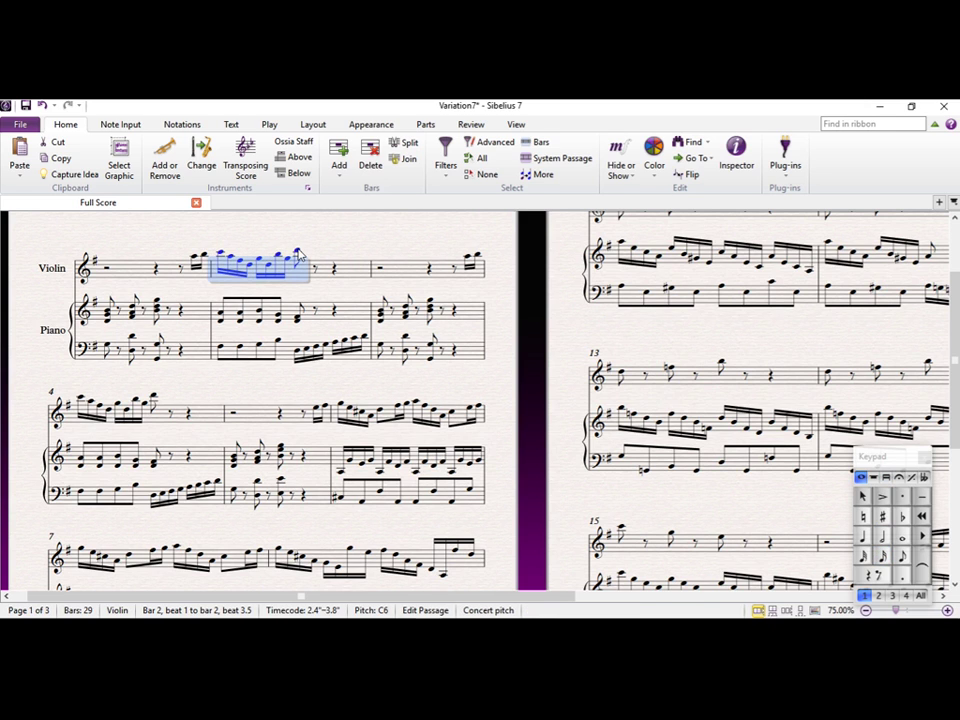
mouse_move(582, 506)
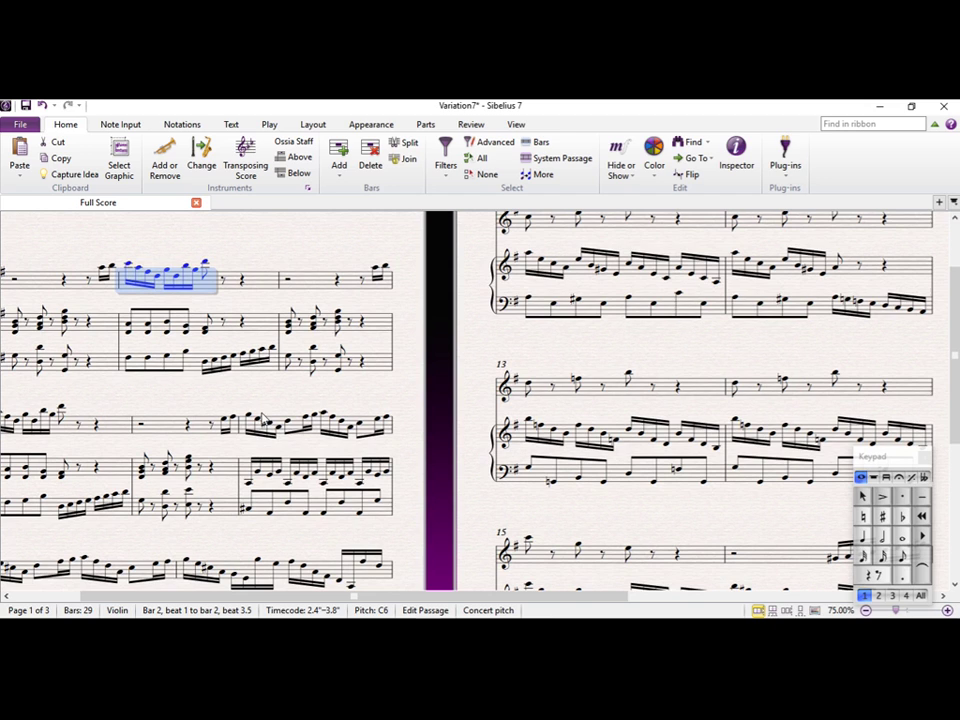
mouse_move(175, 285)
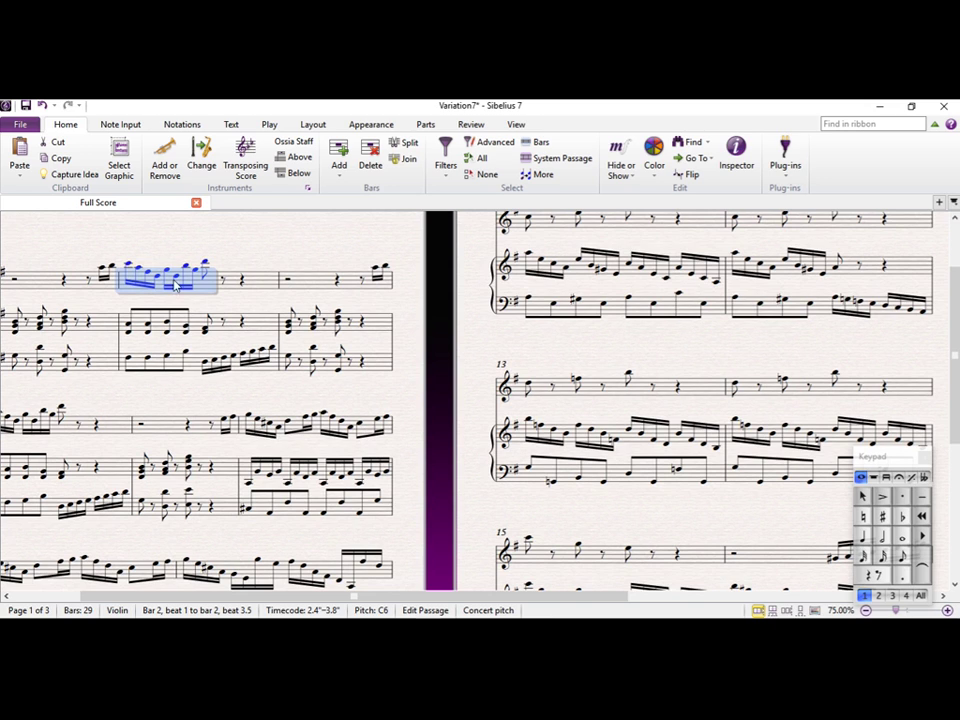
mouse_move(213, 277)
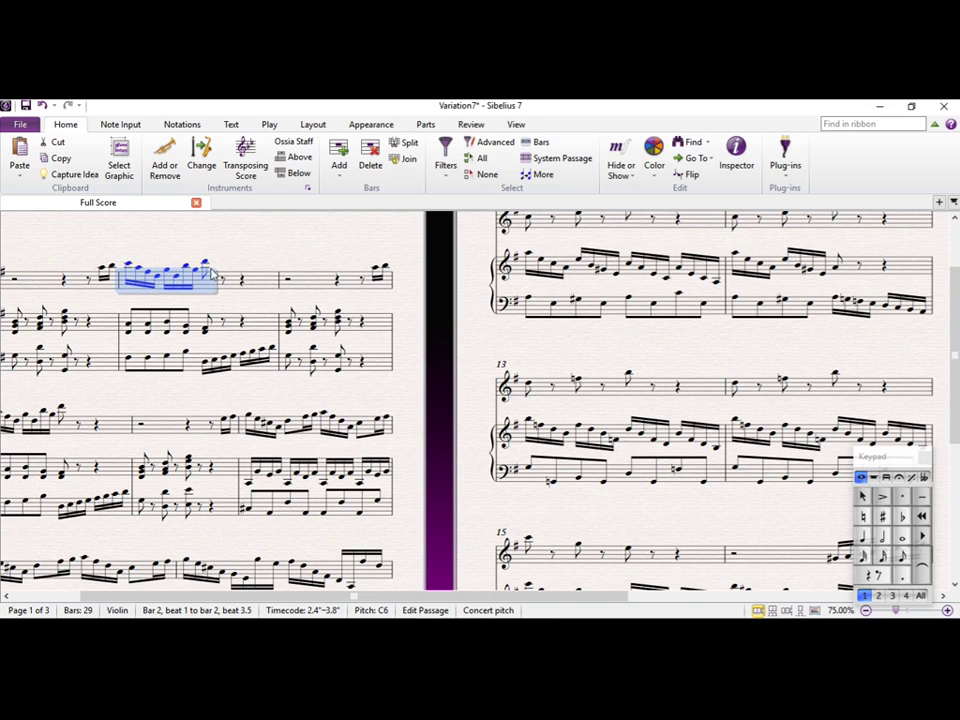
Step: Select bar 19 in the violin staff as the paste target for the bar 2 run
click(315, 425)
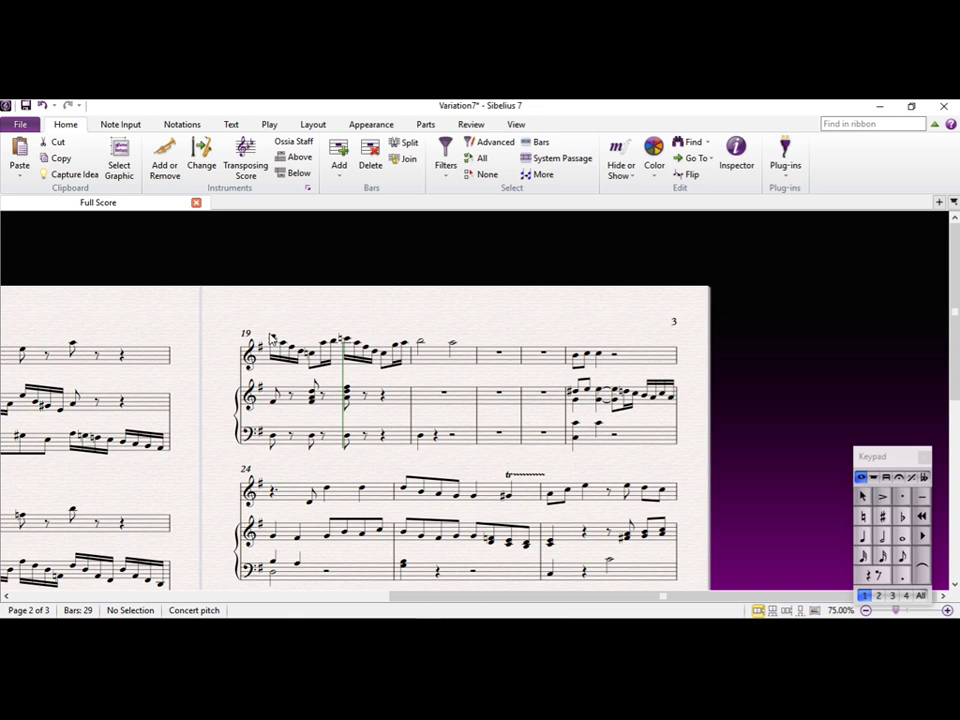
mouse_move(327, 369)
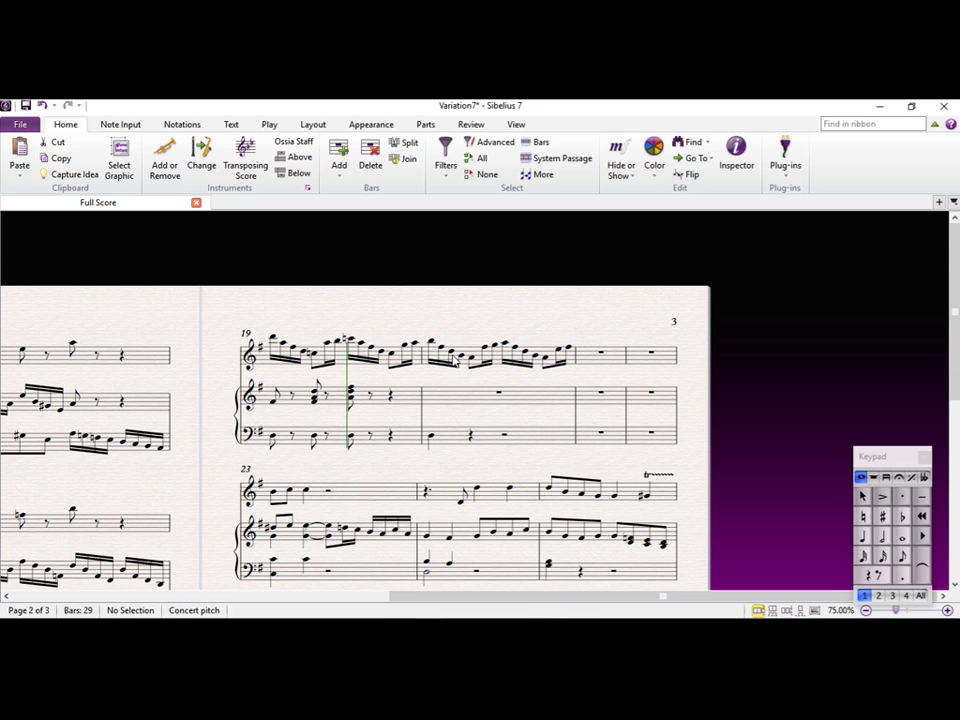
click(446, 350)
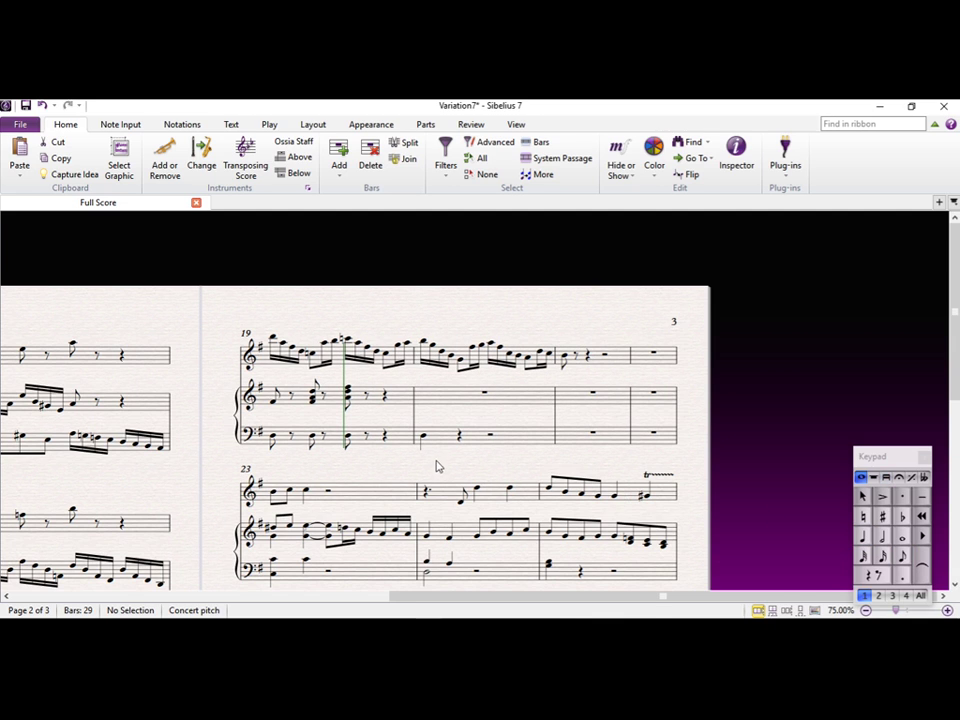
click(418, 438)
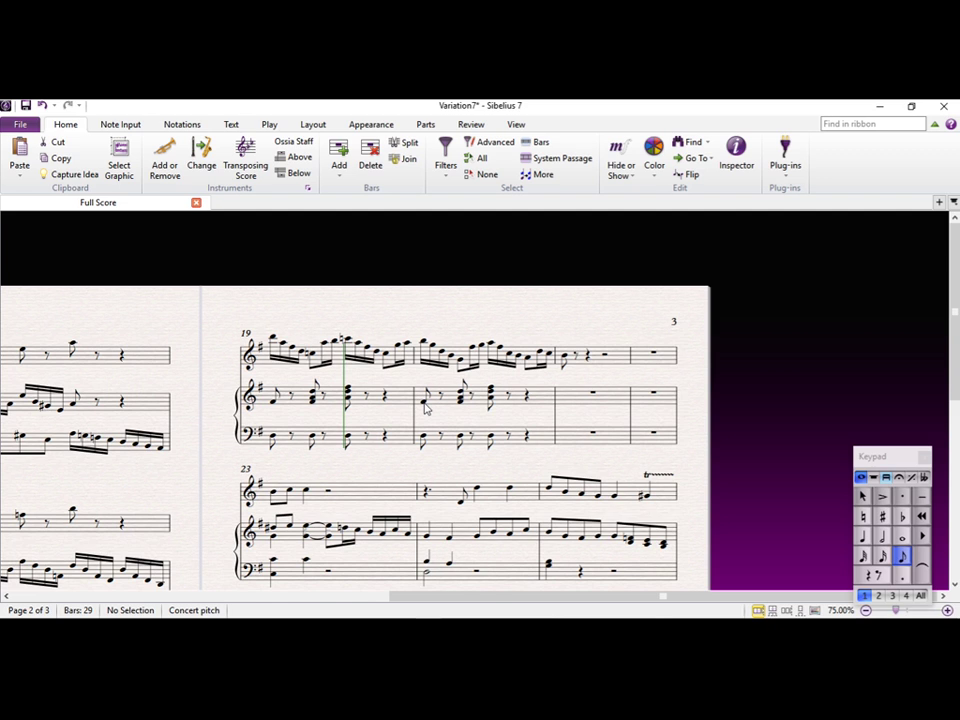
click(422, 399)
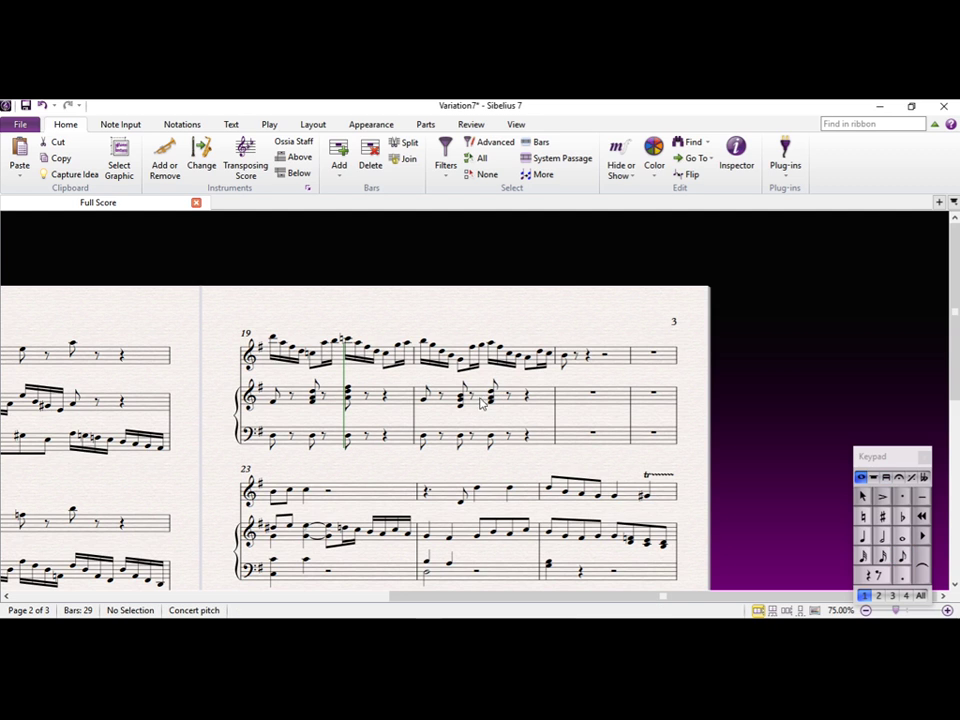
mouse_move(426, 407)
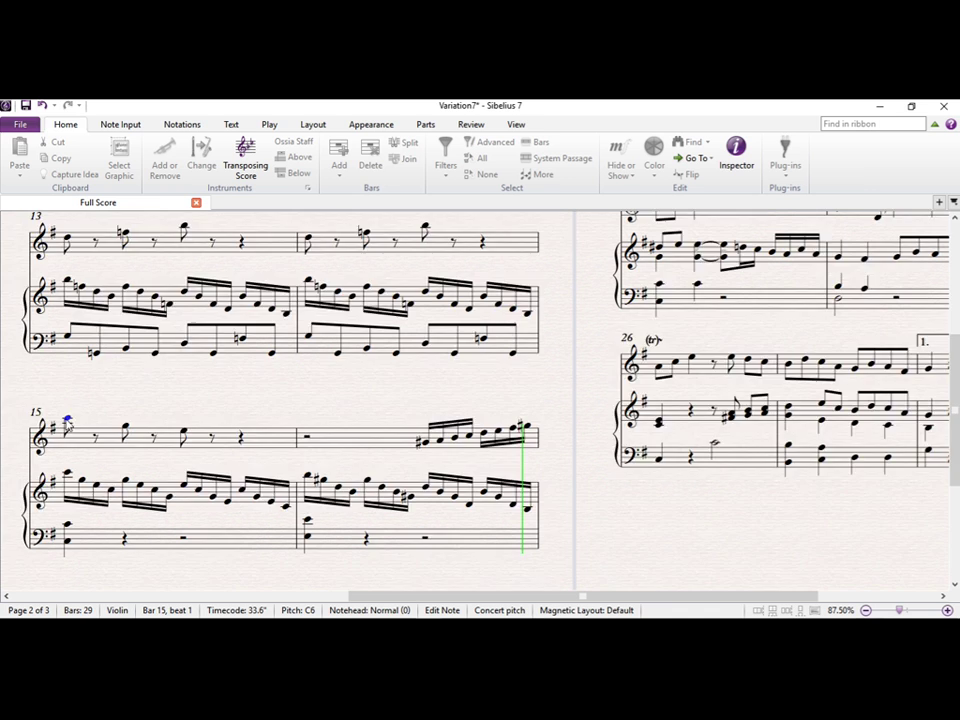
scroll(down, 3)
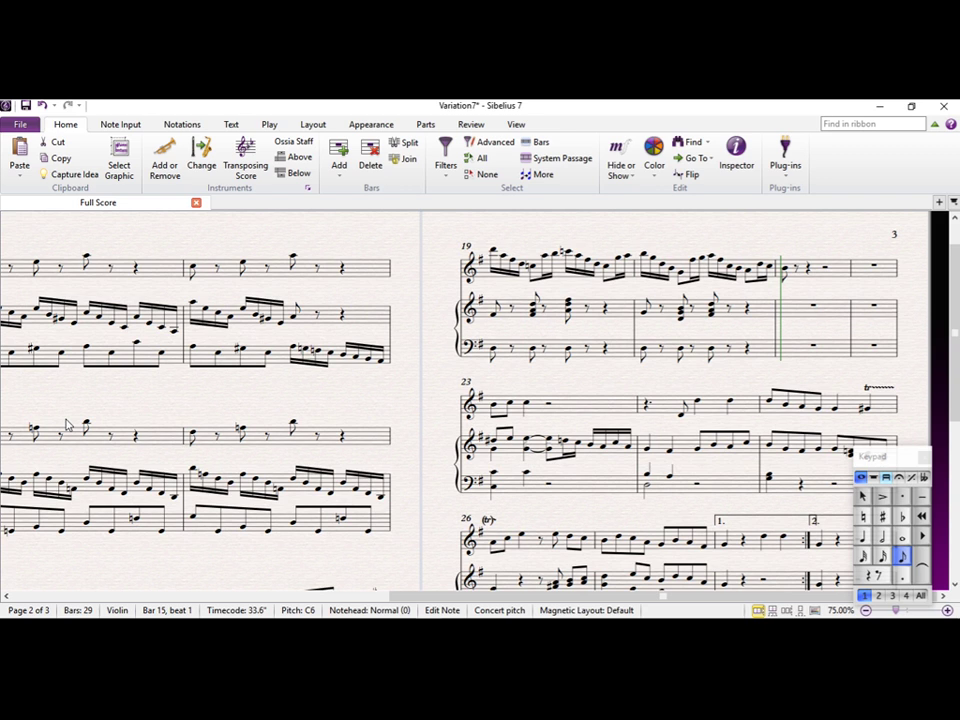
mouse_move(5, 230)
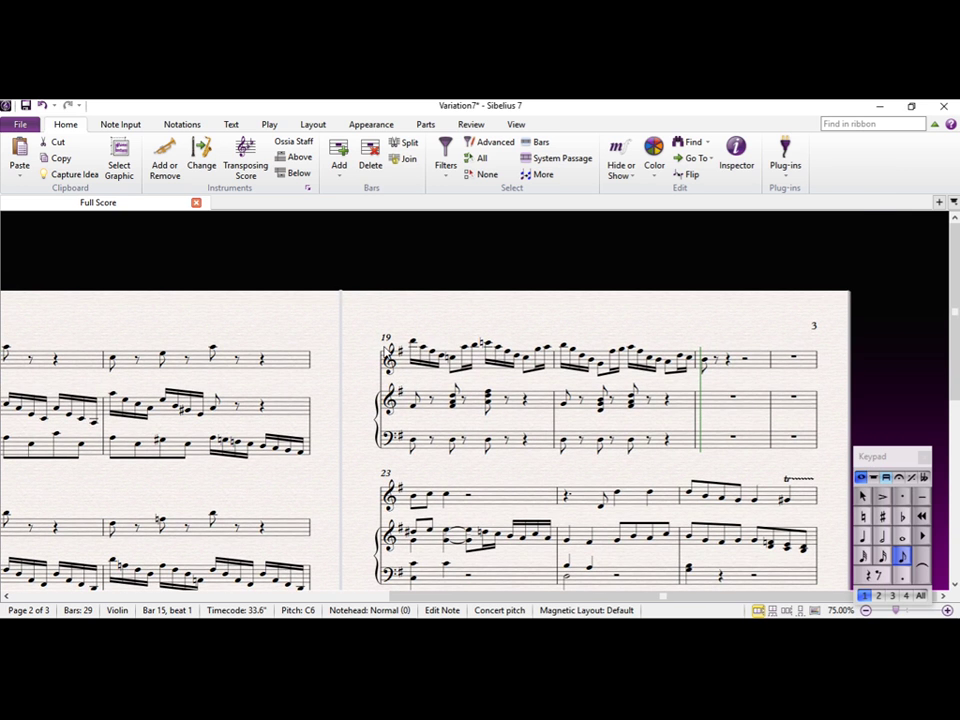
scroll(down, 3)
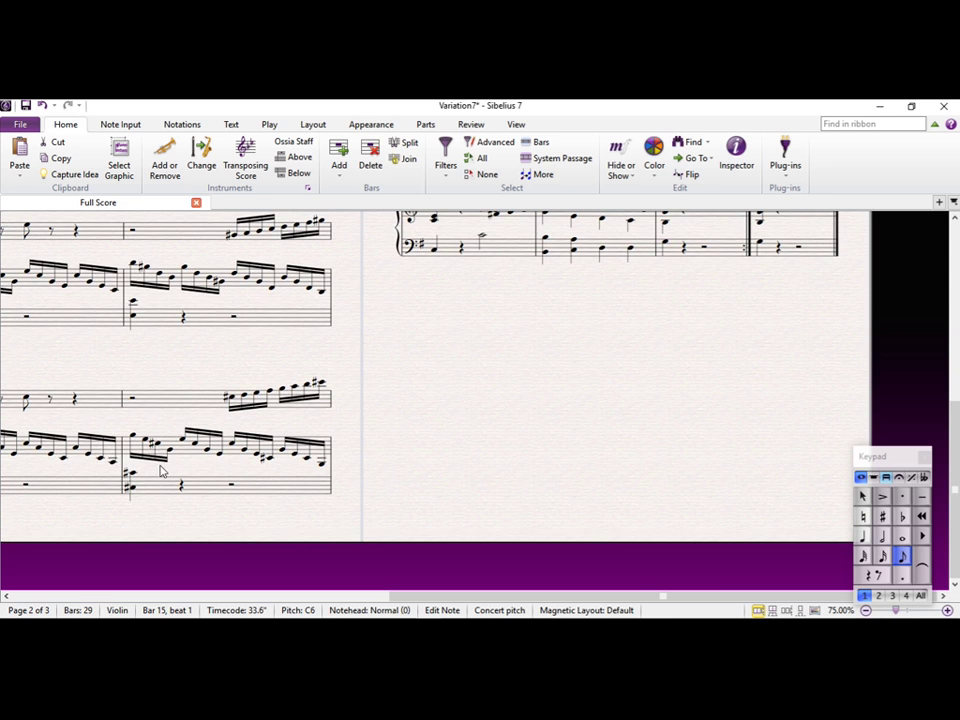
mouse_move(134, 442)
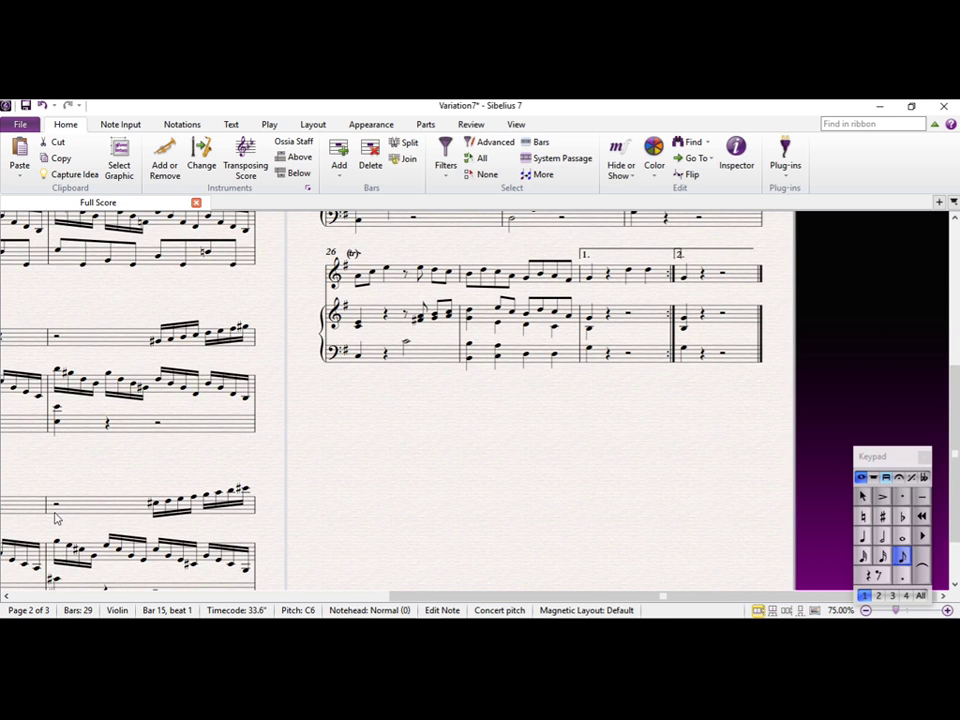
mouse_move(200, 505)
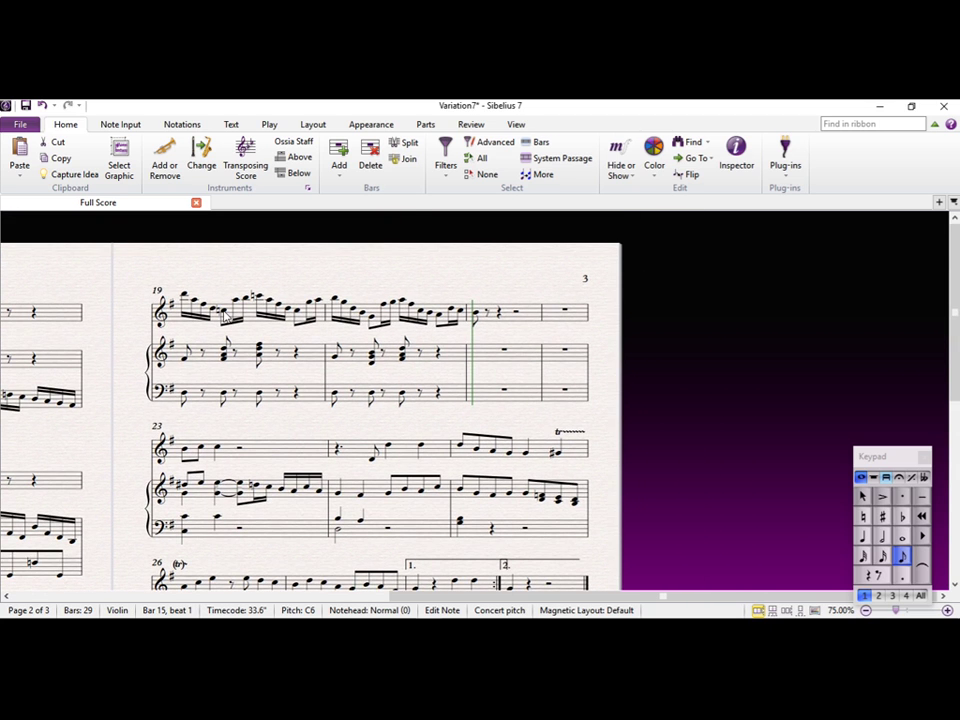
Step: Scroll down the score to bring bar 19 into view
scroll(down, 3)
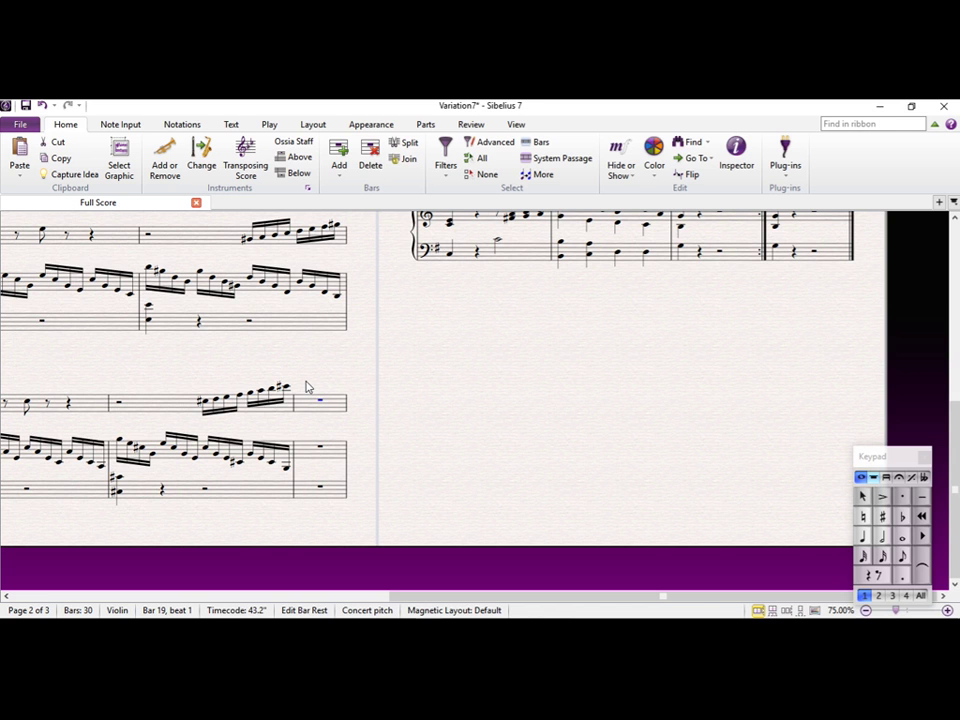
mouse_move(397, 367)
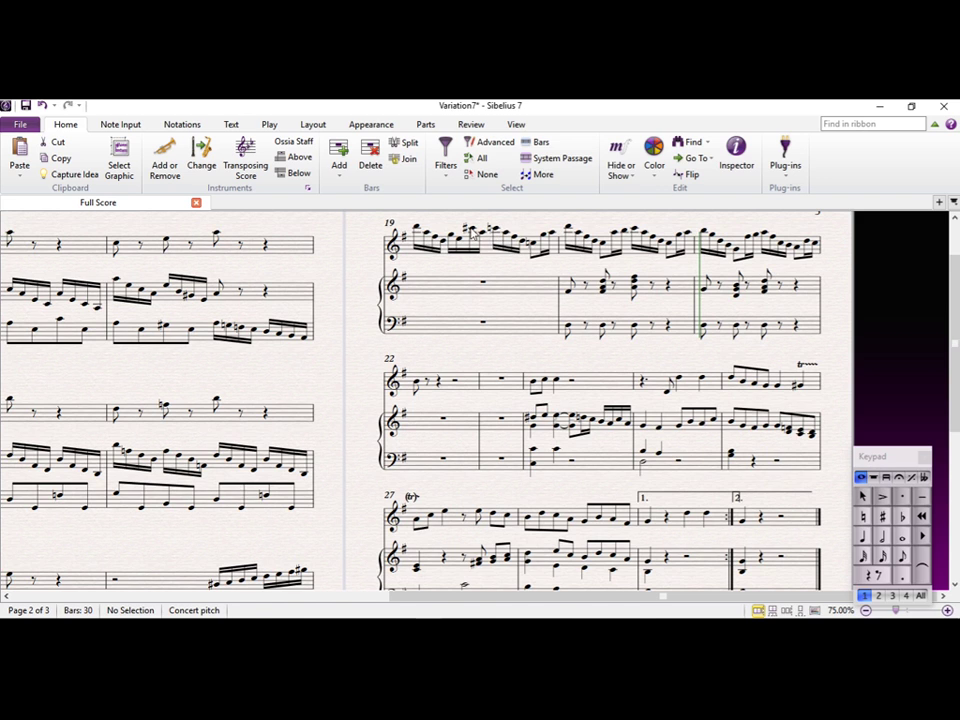
Step: Select the empty bass bar in new bar 19 and enter its first piano notes
click(413, 230)
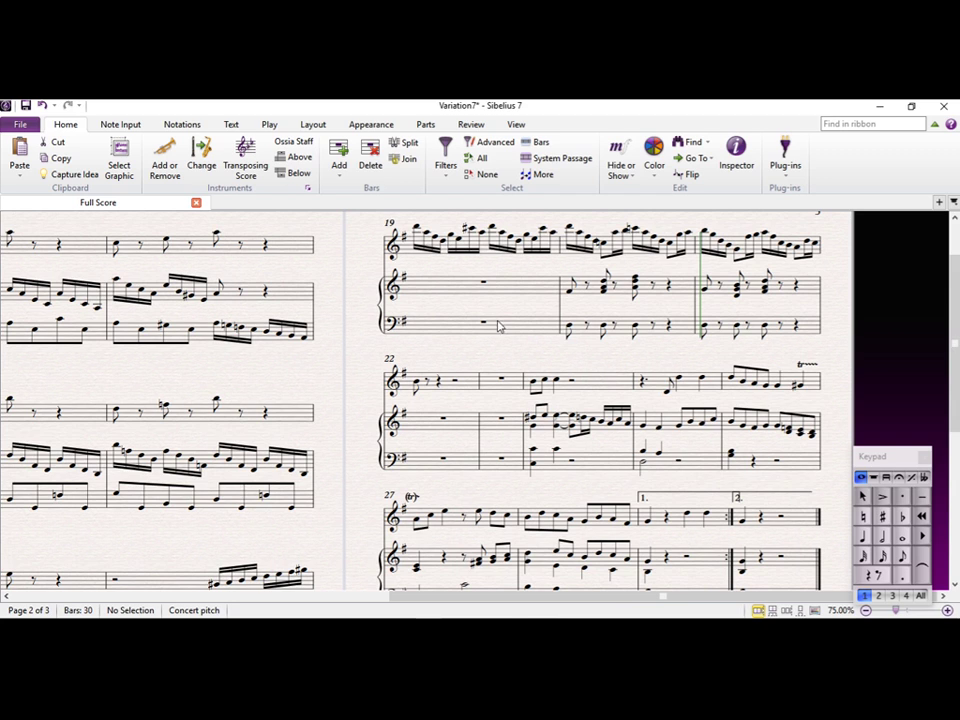
click(420, 322)
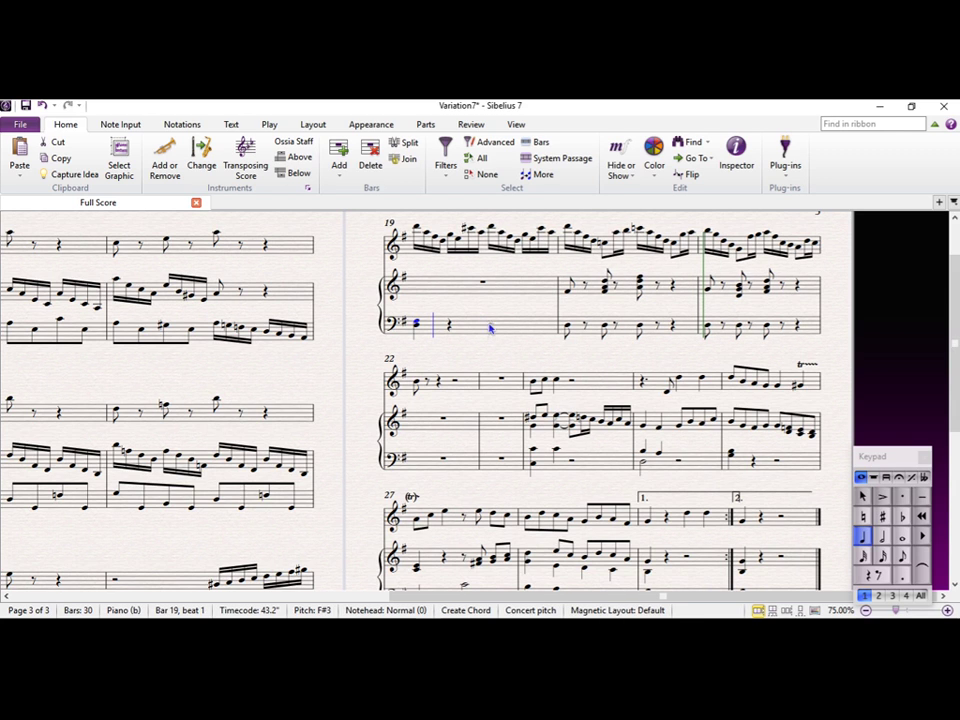
click(412, 326)
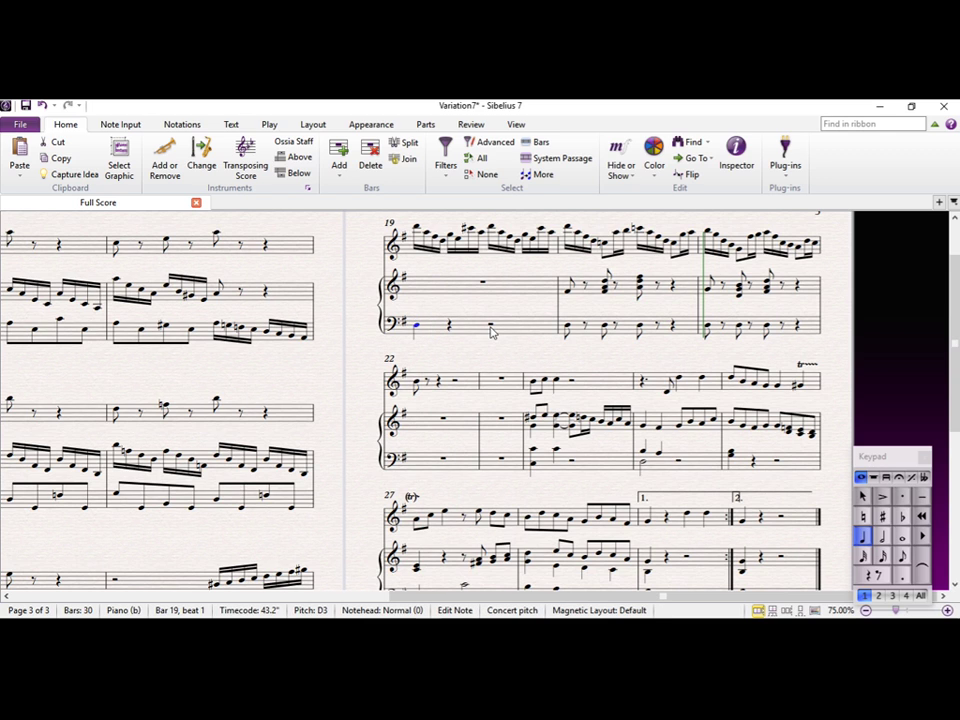
click(490, 328)
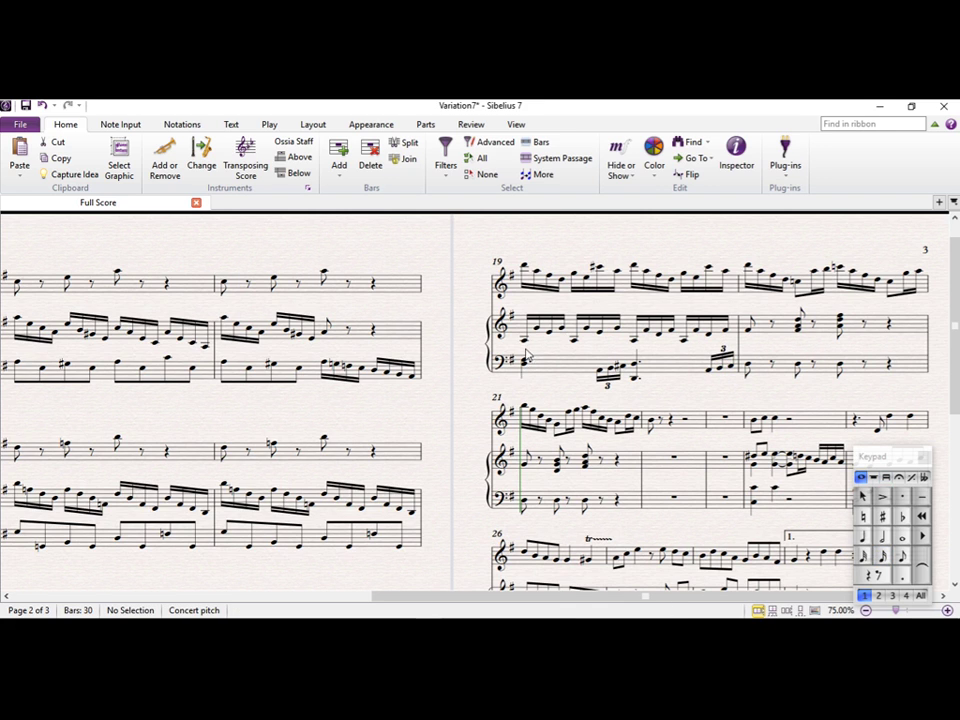
click(548, 332)
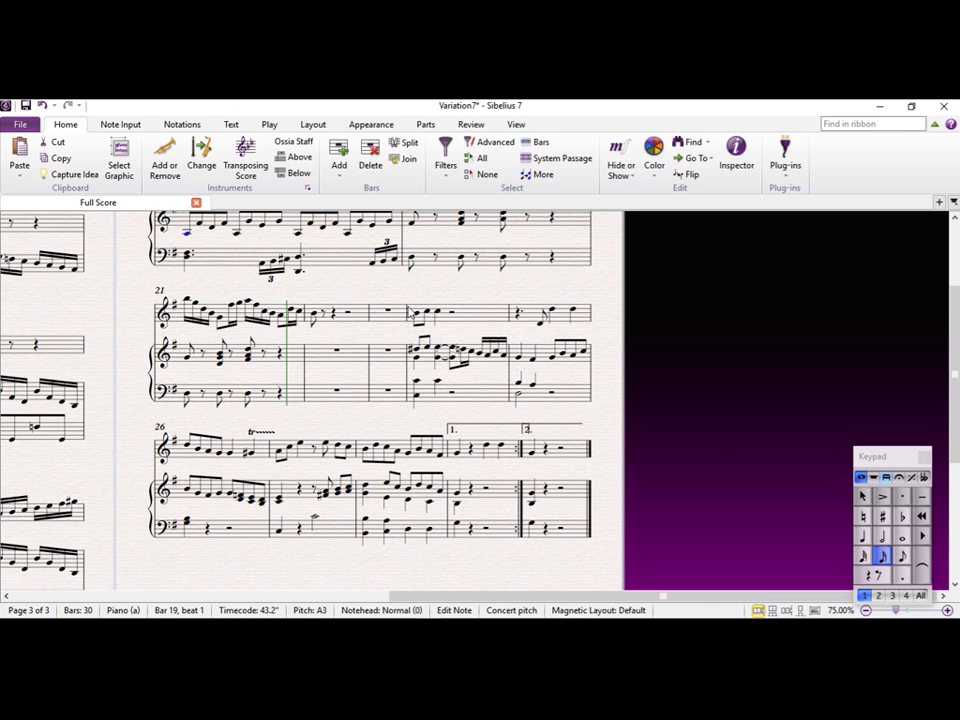
Step: Select bar 24 and extend the selection through bar 30 as a passage
click(412, 314)
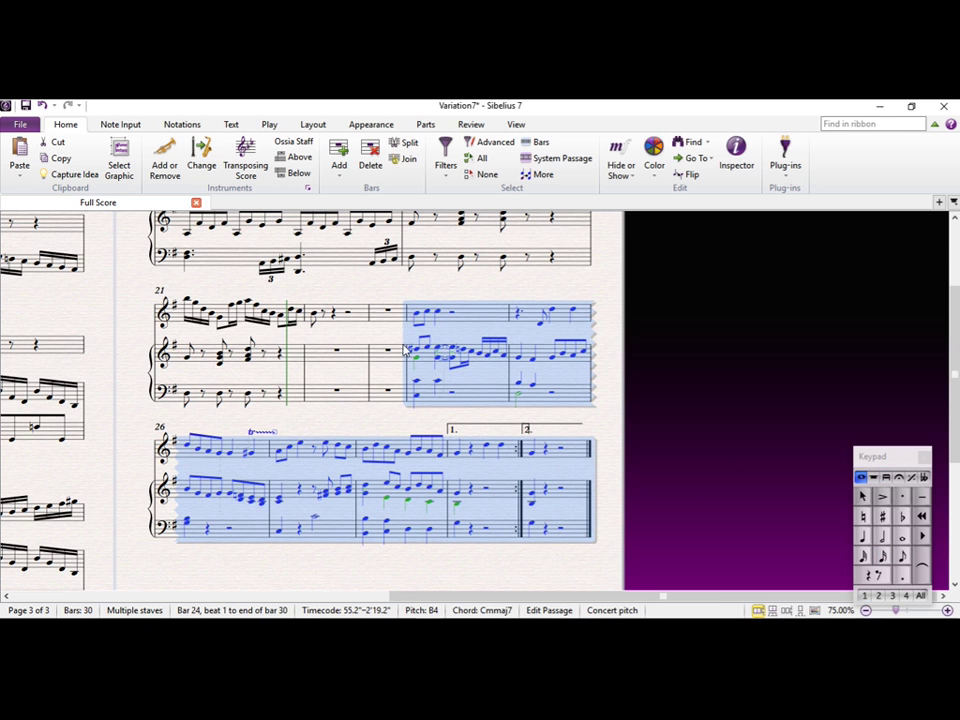
mouse_move(440, 350)
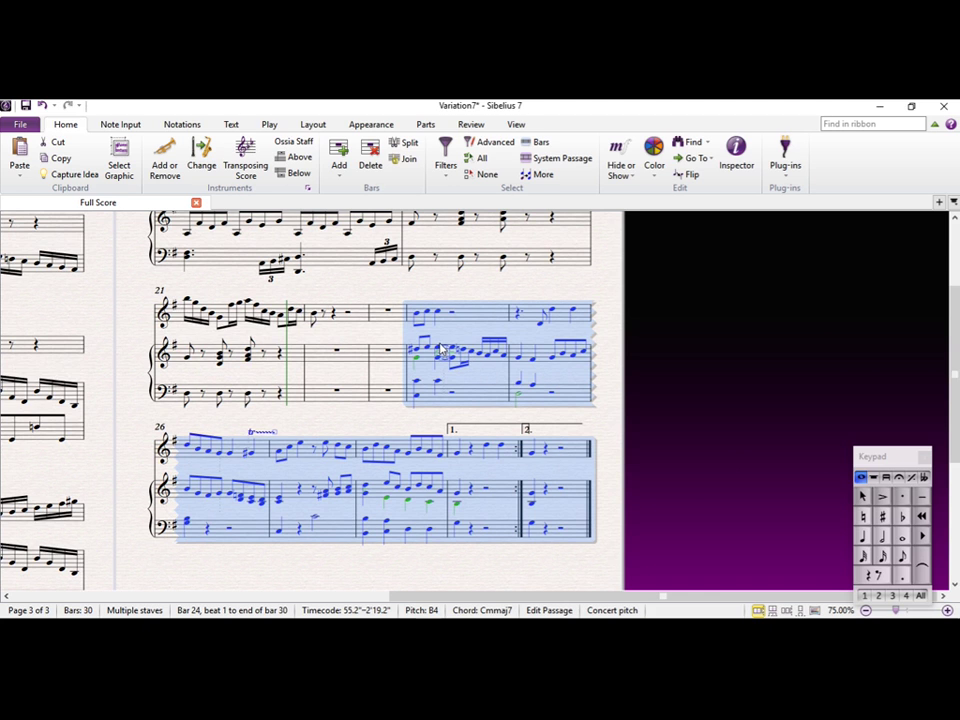
click(369, 155)
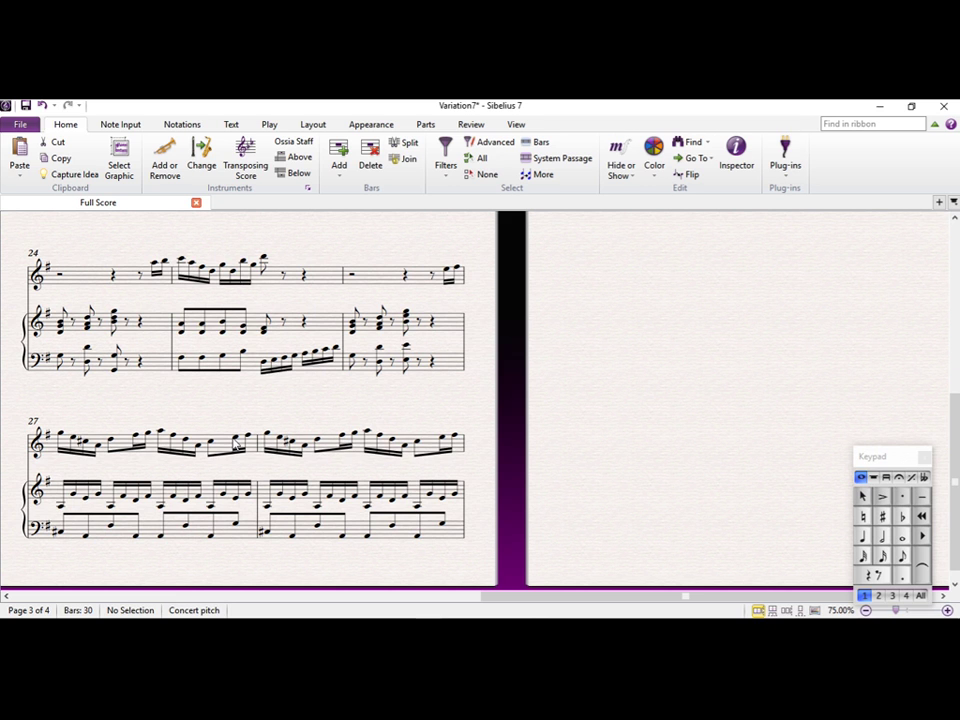
mouse_move(458, 396)
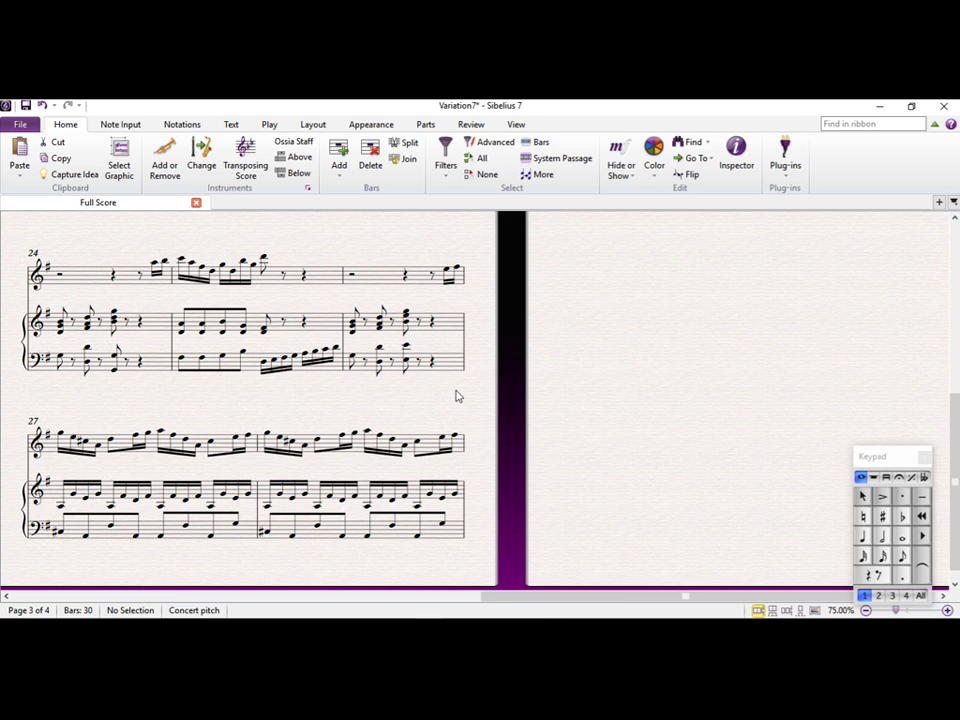